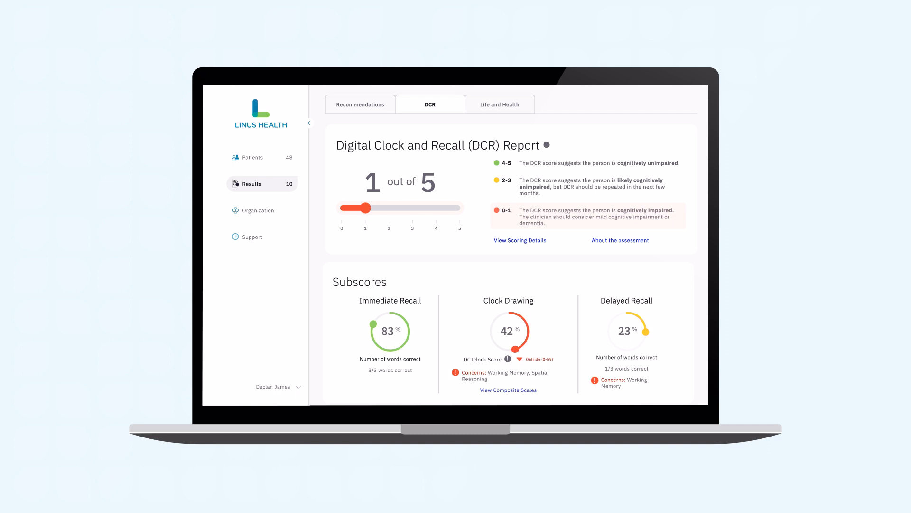
Step: Advance the demo past the stylus clock-drawing test to the full-screen stopwatch graphic
{"action": "left_click", "coordinate": [360, 104]}
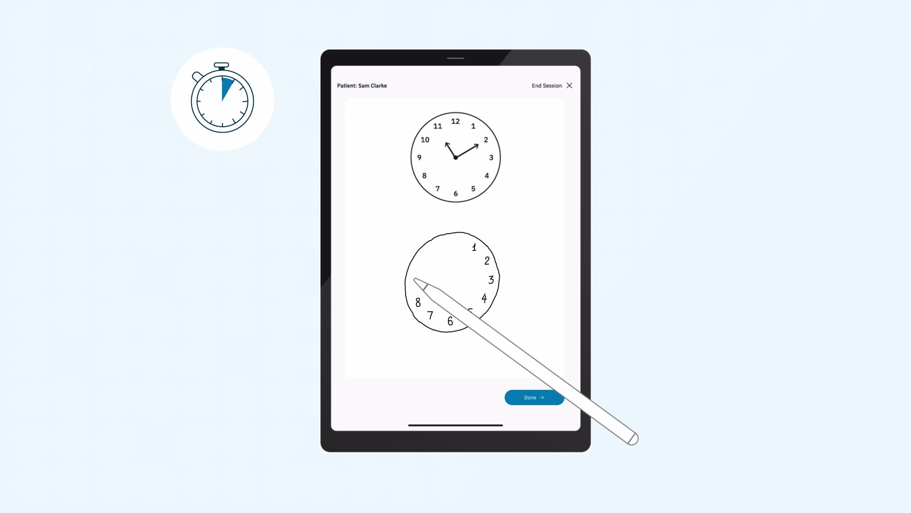
{"action": "left_click", "coordinate": [533, 397]}
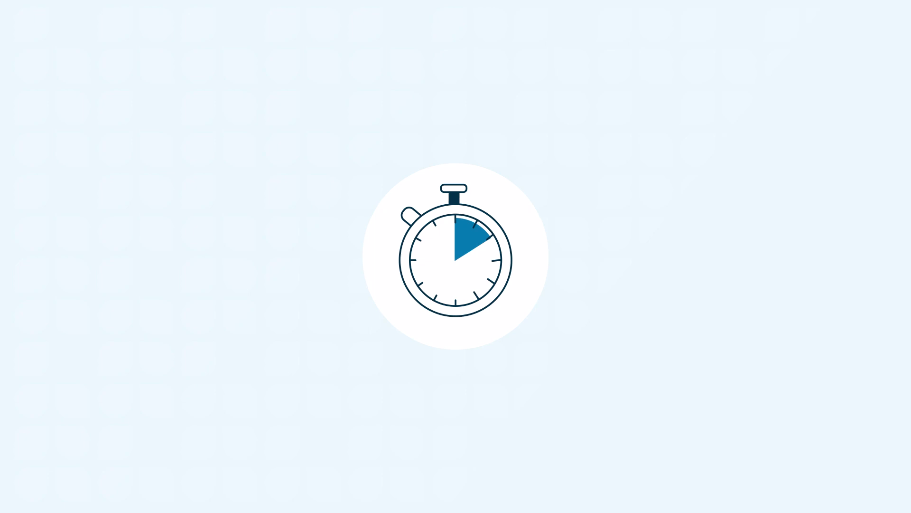